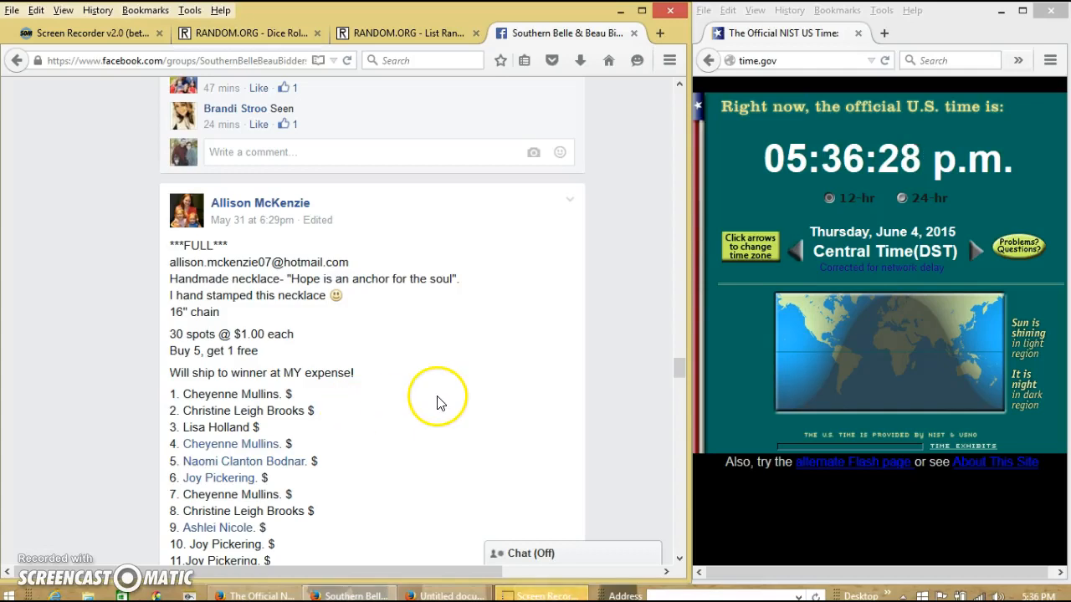
mouse_move(426, 375)
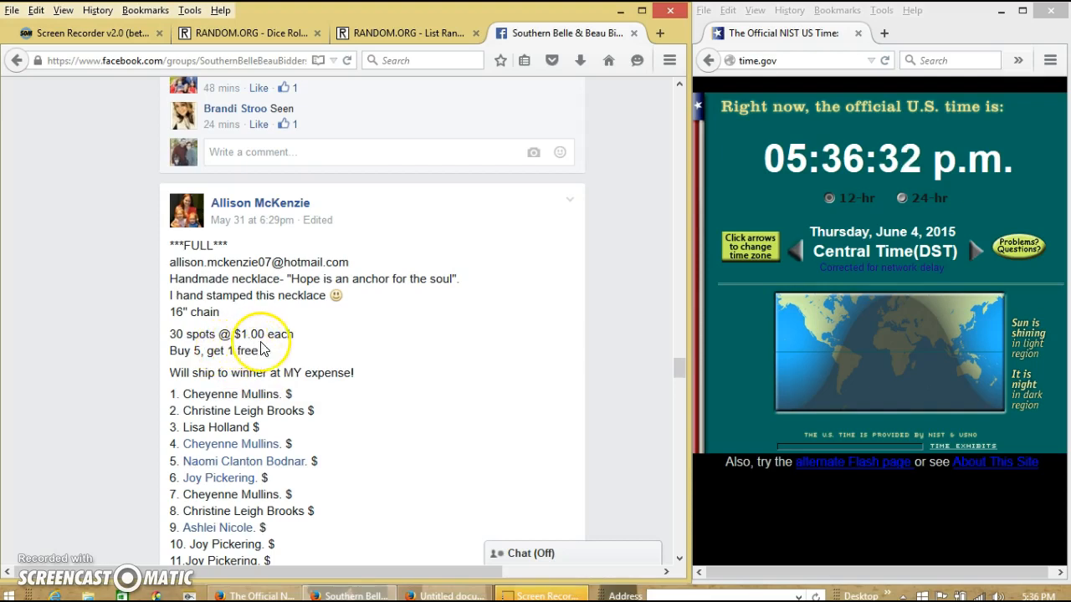
mouse_move(349, 381)
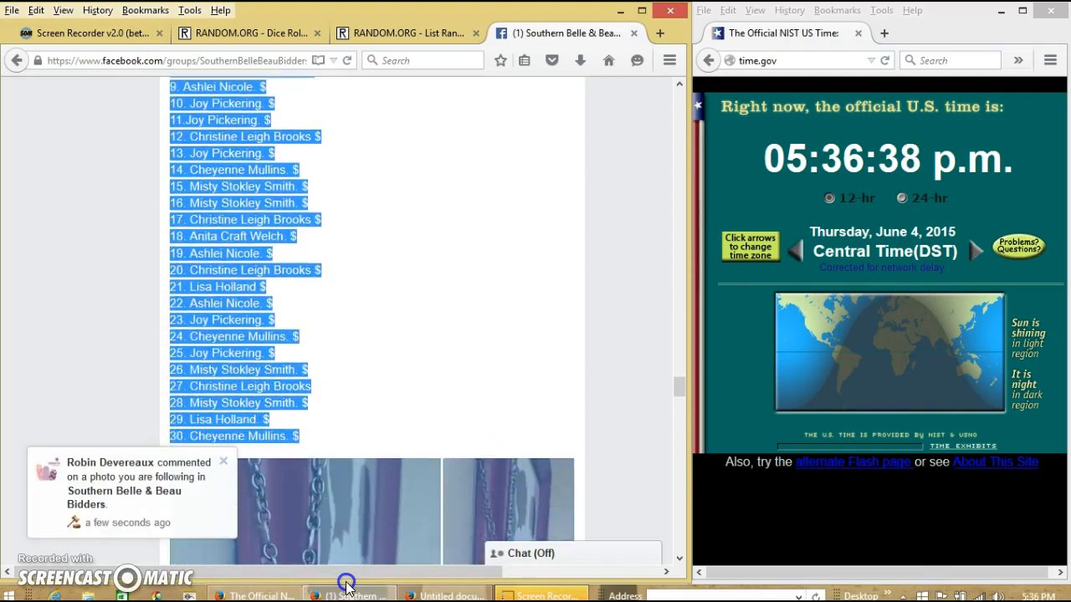
Copy the 30-name raffle list from the post and comment 'live' under it.
right_click(284, 382)
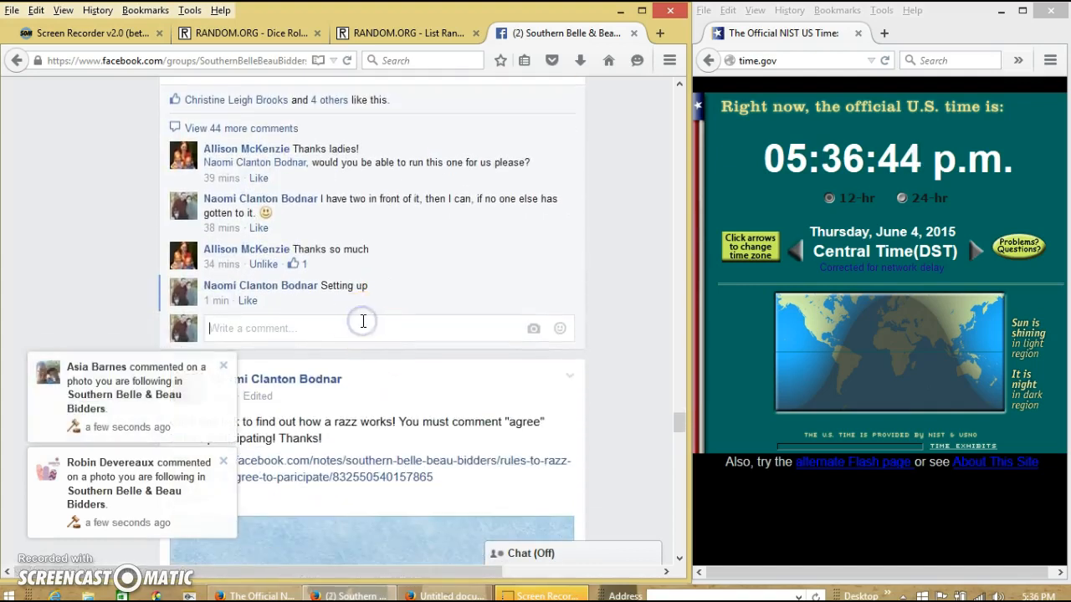
text(li)
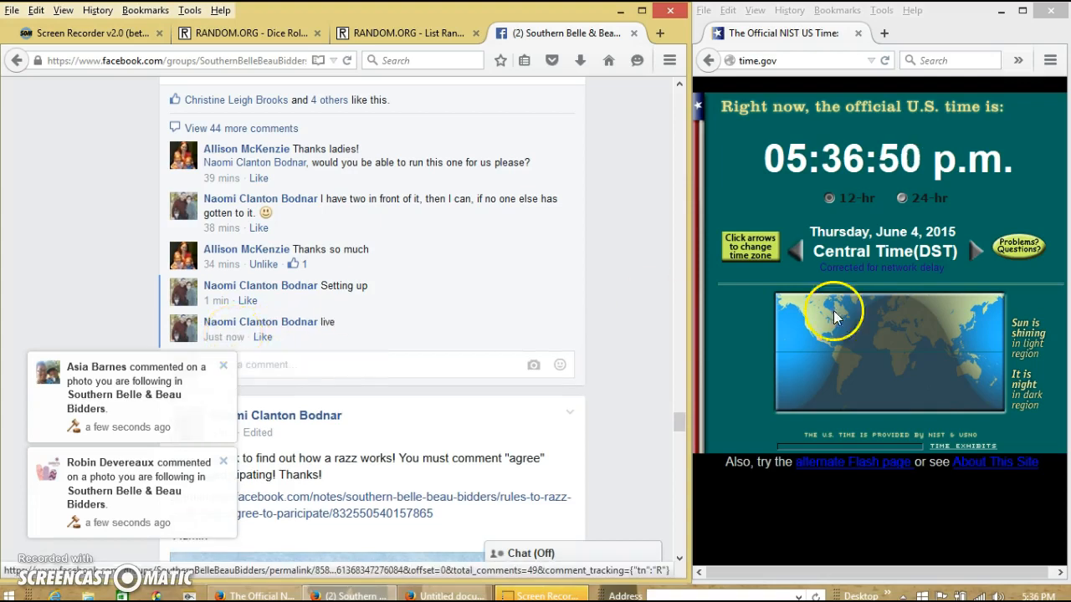
Paste the 30 raffle names into the List Randomizer and move to the Dice Roller page.
click(1050, 595)
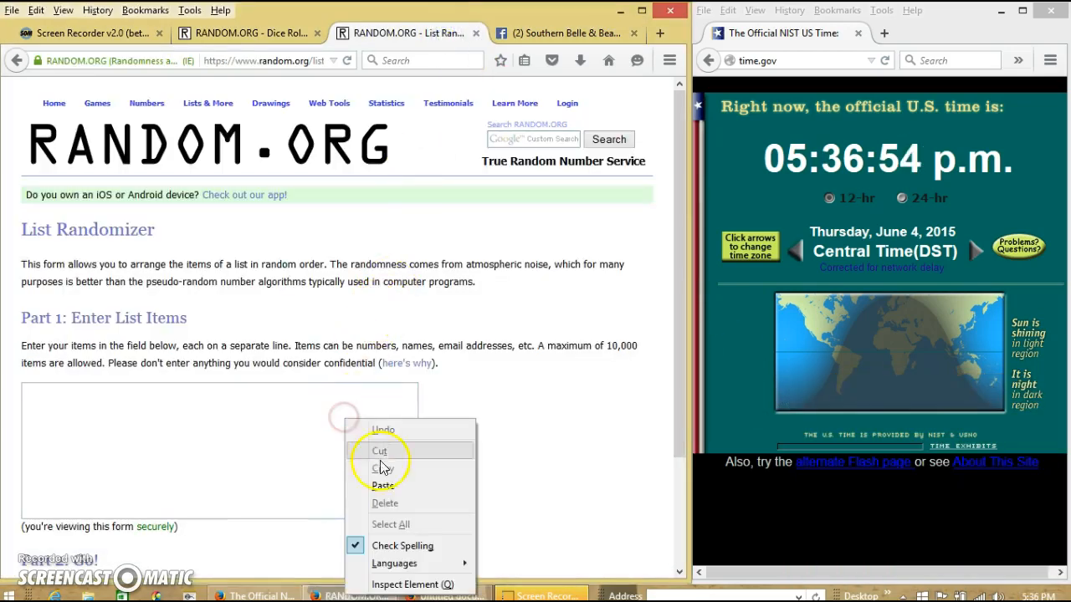
click(383, 485)
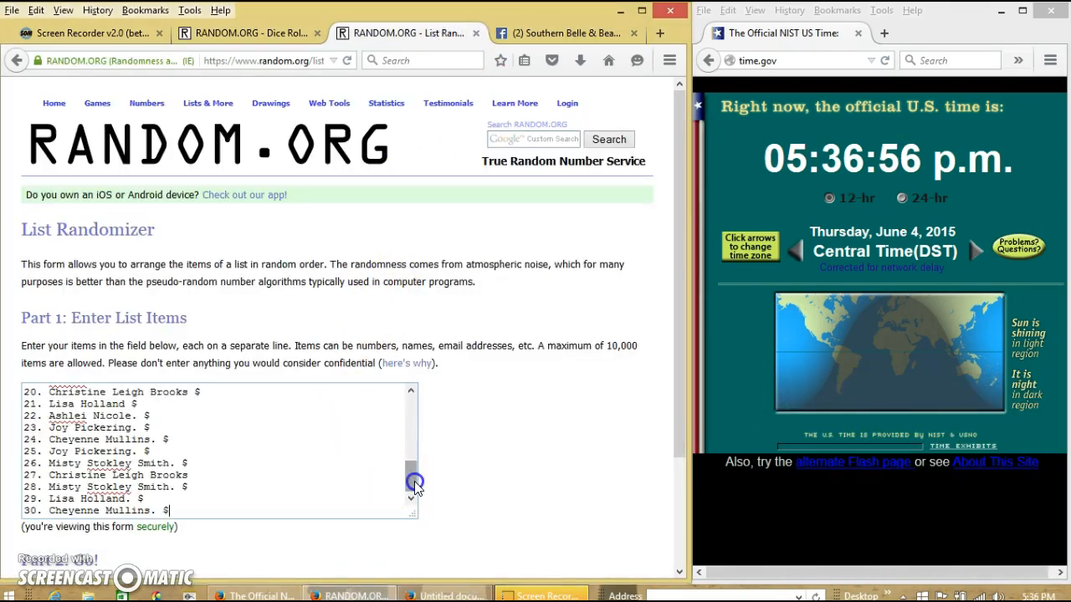
drag(415, 482, 415, 466)
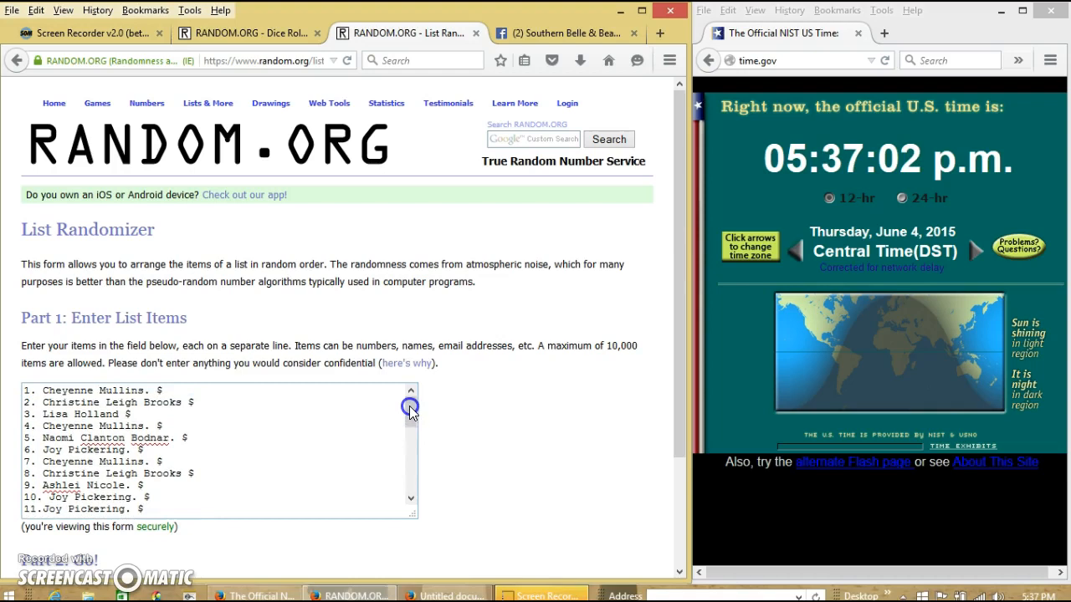
scroll(down, 3)
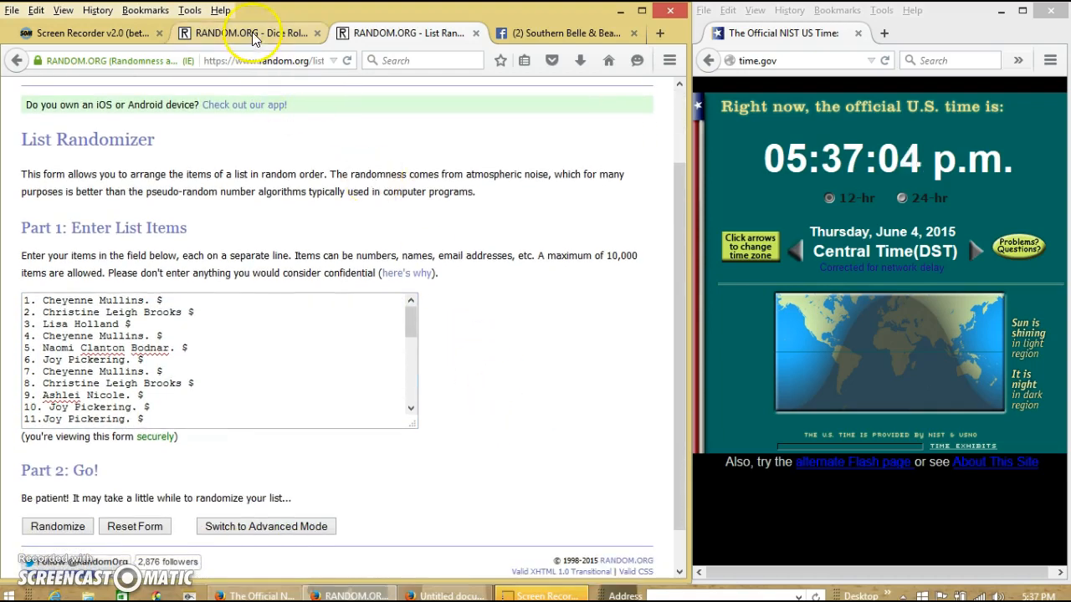
click(243, 33)
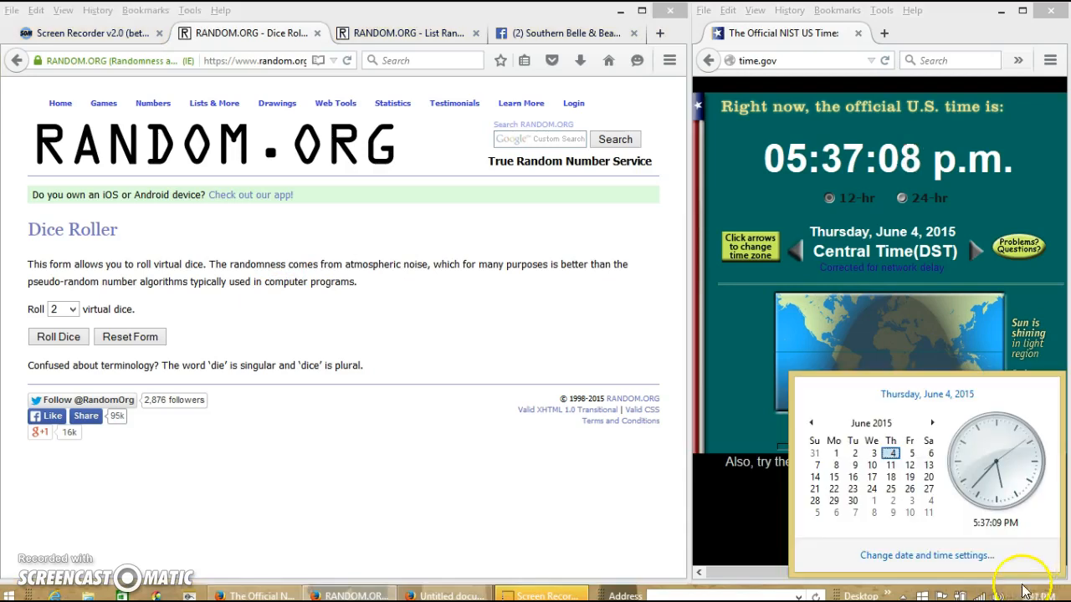
Roll the two dice, then return to the List Randomizer's Randomize button.
click(57, 337)
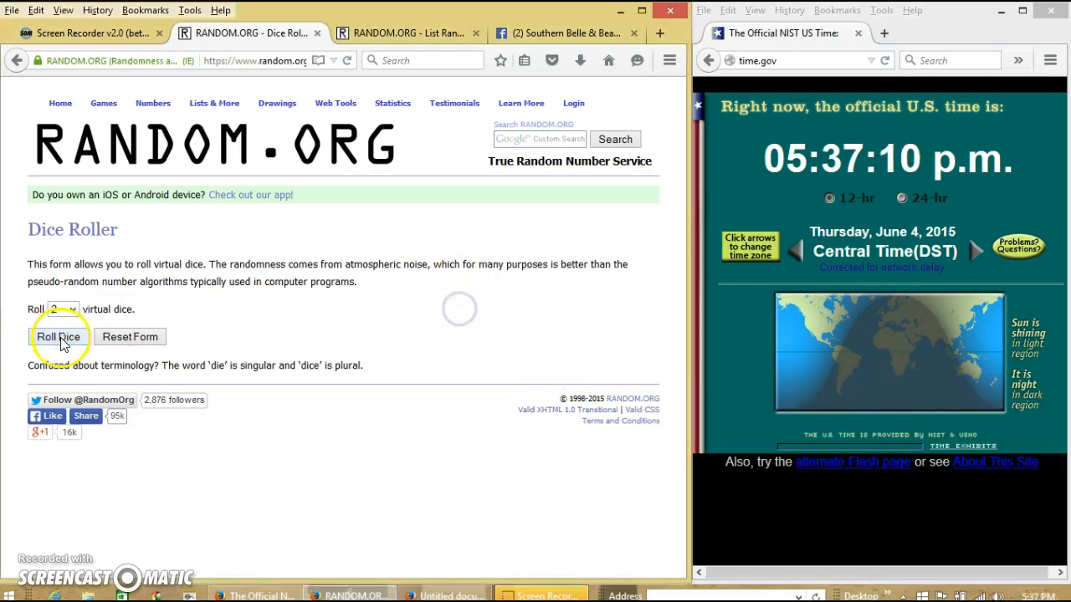
click(59, 336)
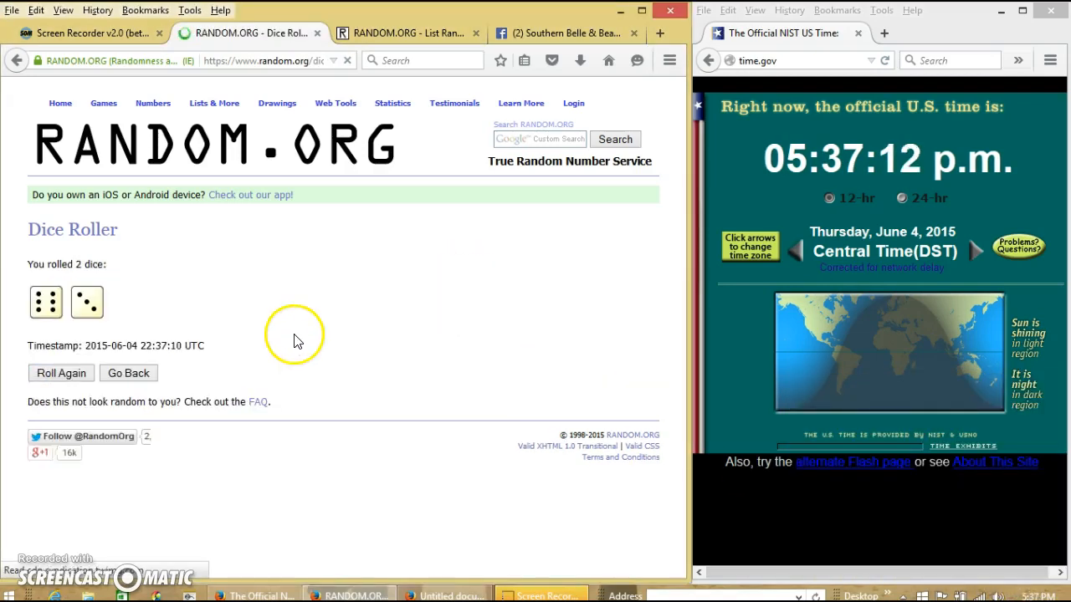
click(410, 33)
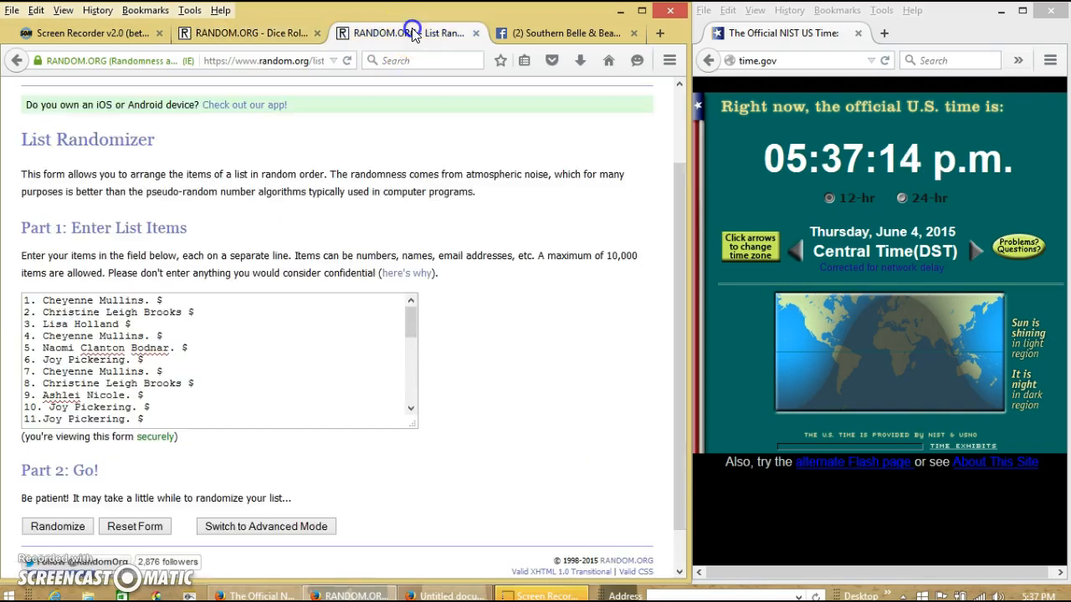
scroll(down, 3)
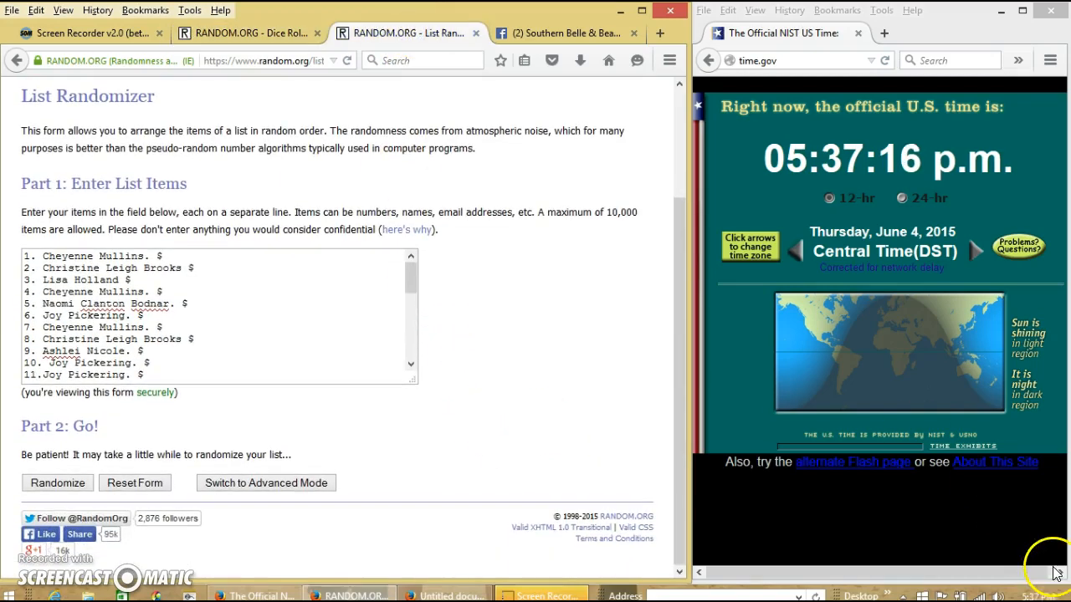
click(1056, 595)
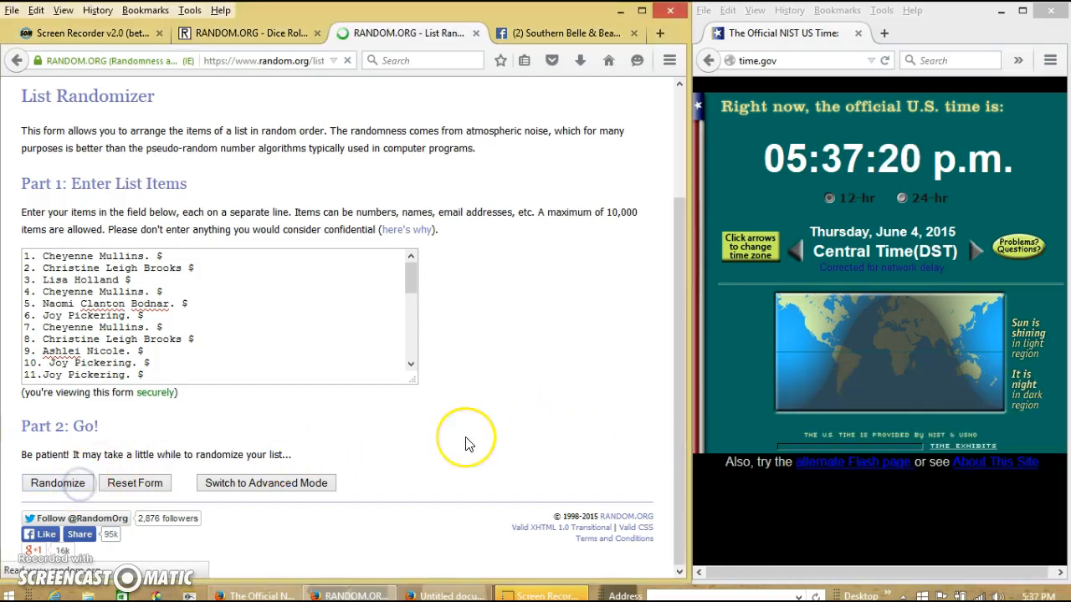
Randomize the 30-name list and reshuffle it with Again! up to three times.
click(57, 482)
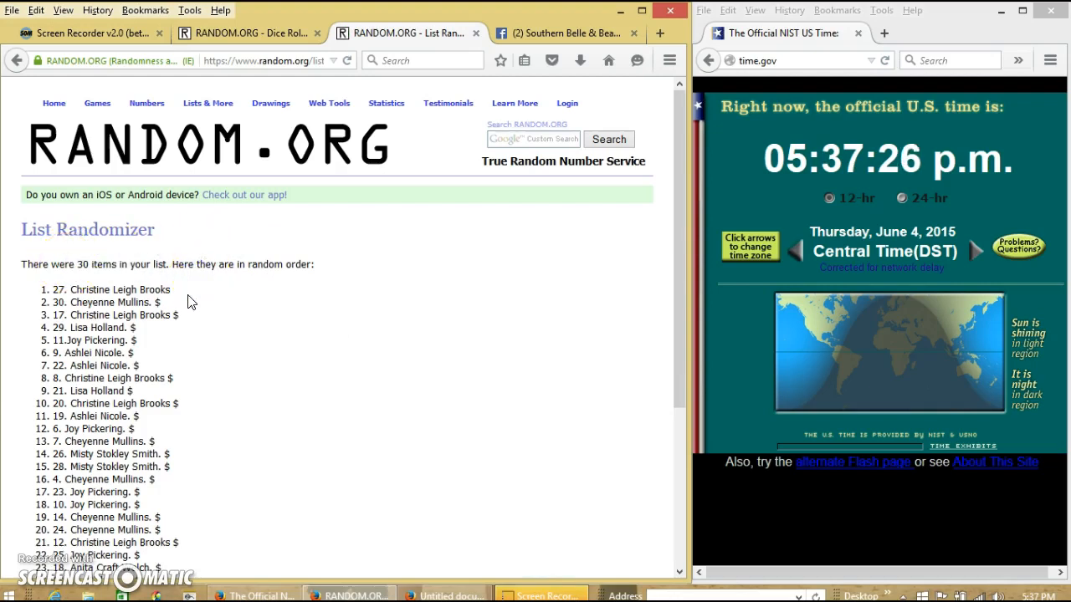
scroll(down, 3)
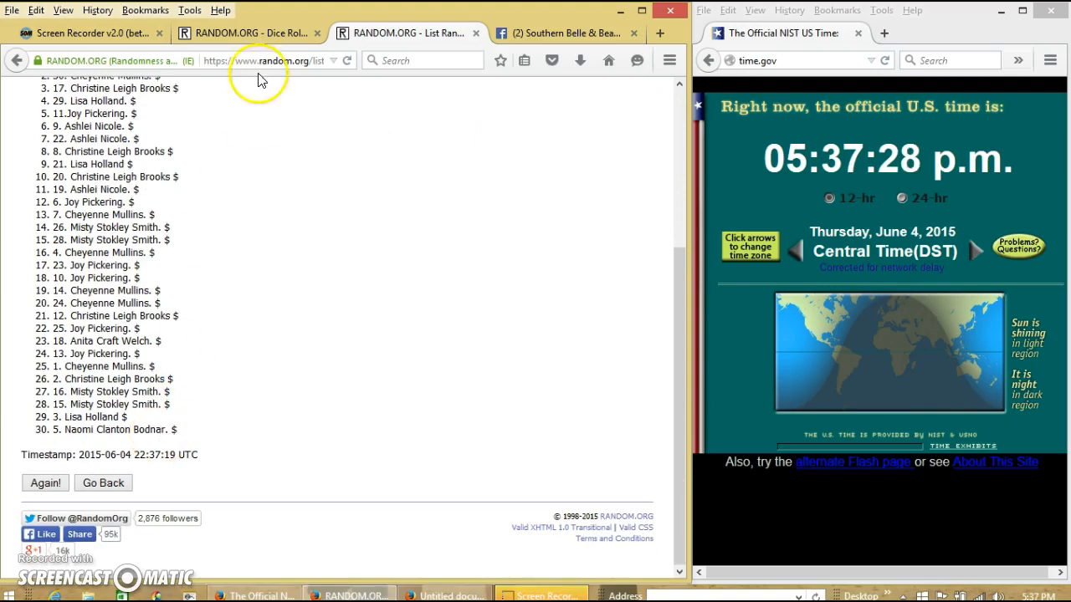
click(242, 33)
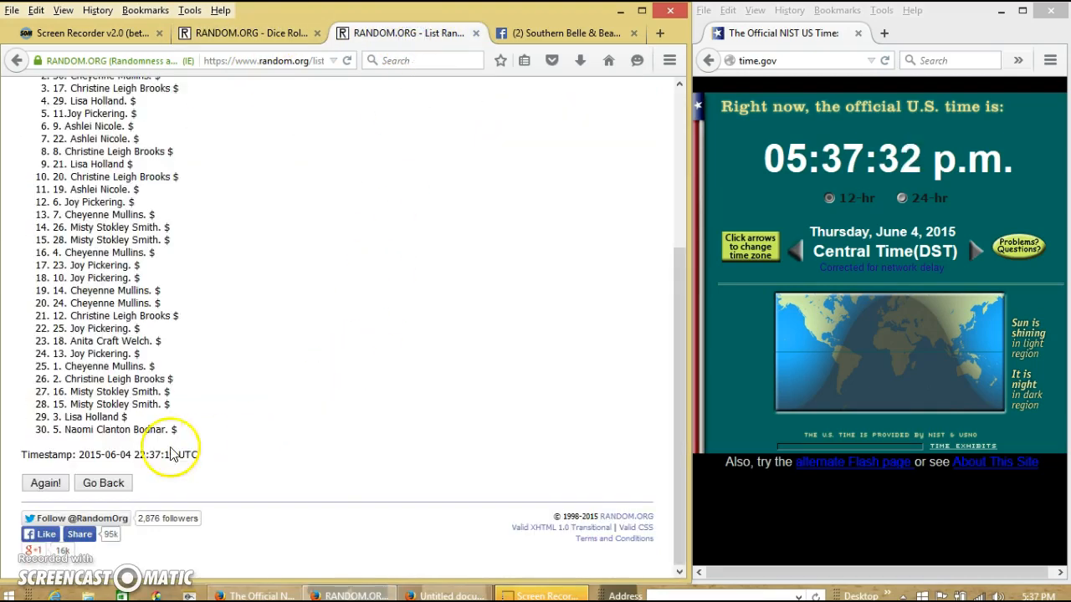
click(45, 482)
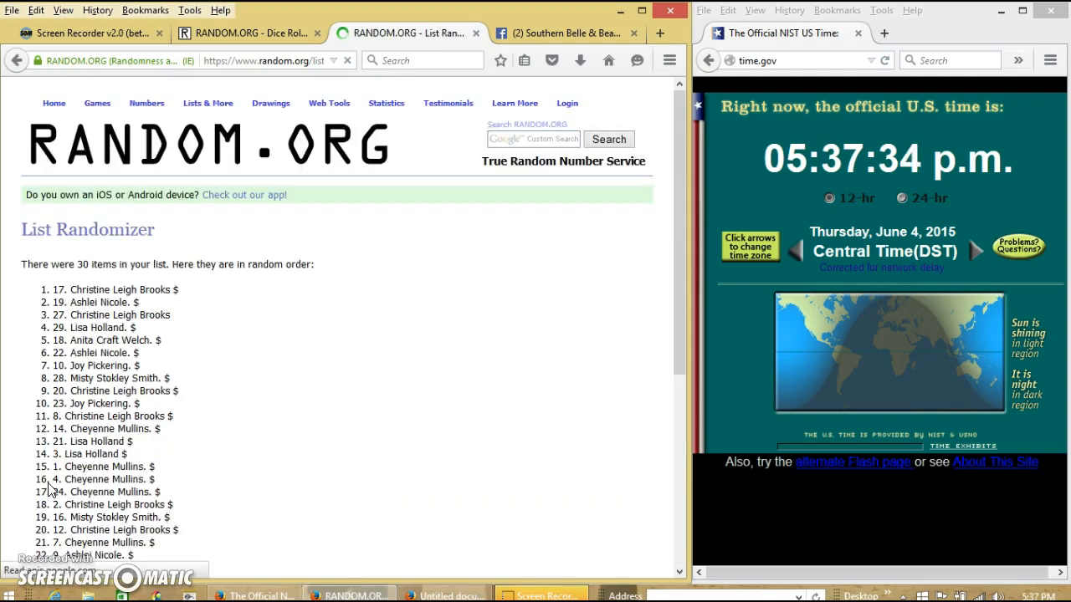
scroll(down, 3)
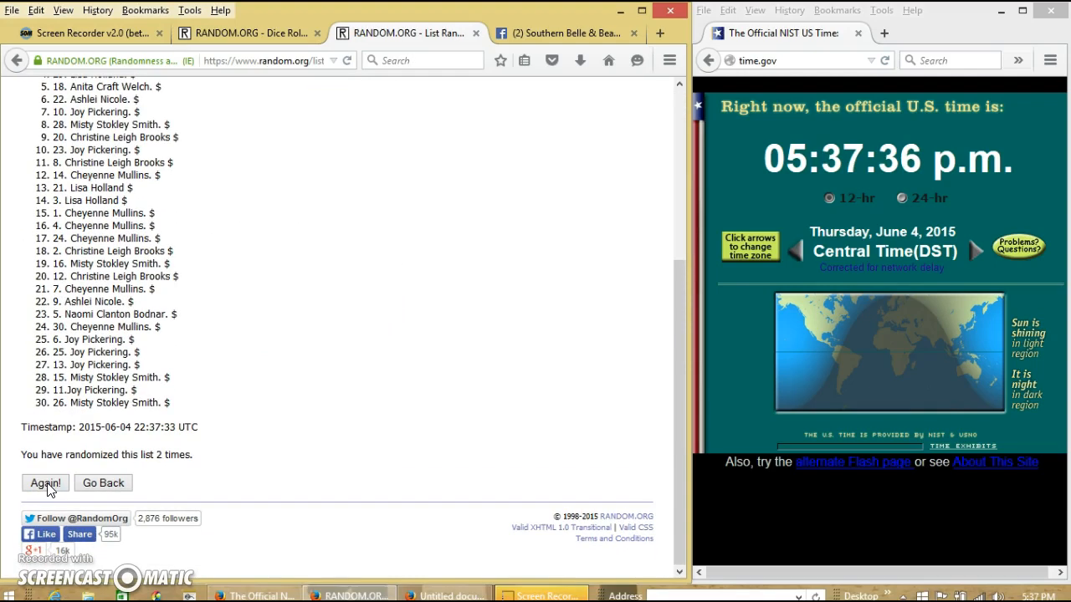
click(43, 482)
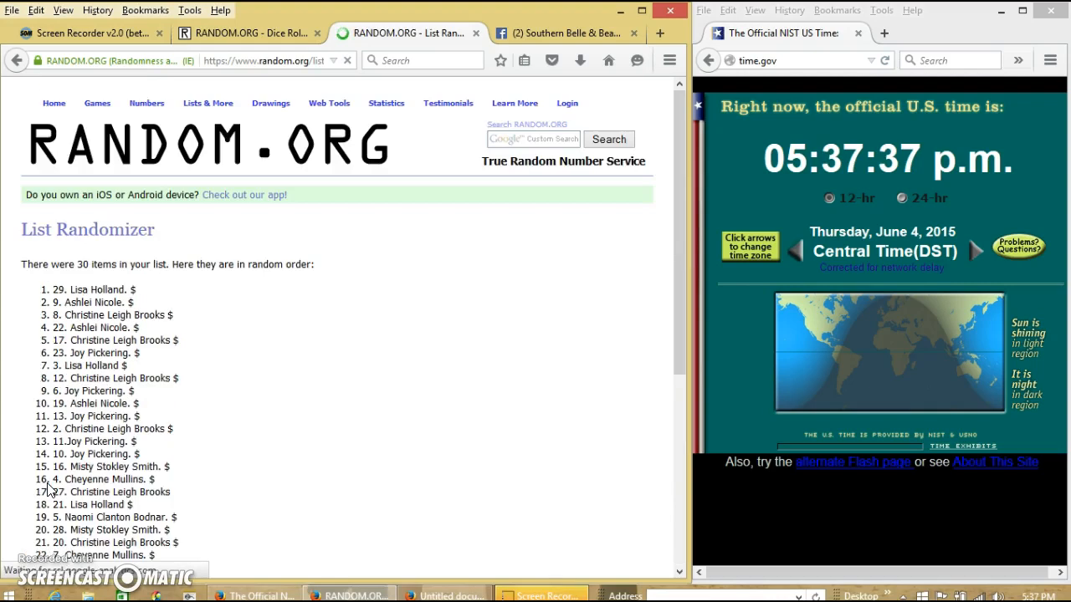
scroll(down, 3)
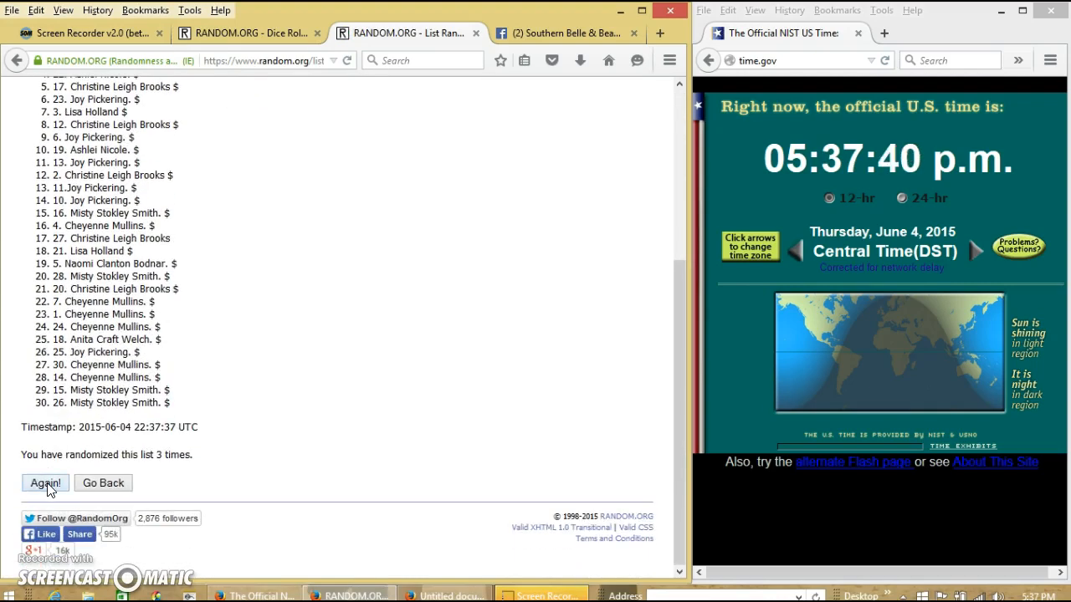
Keep reshuffling with Again! until the list reports being randomized 8 times.
click(45, 482)
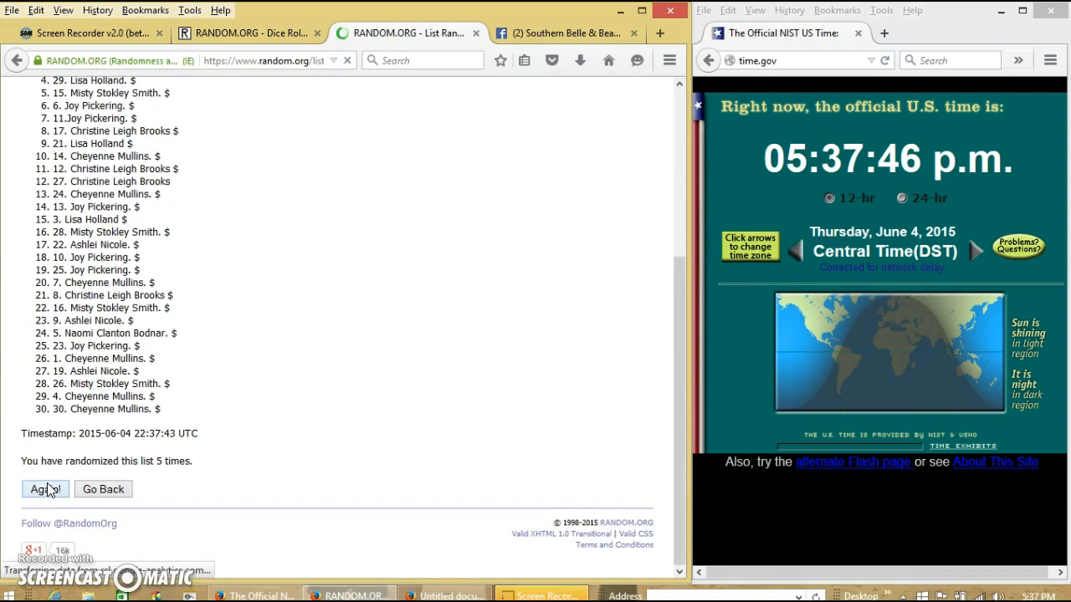
click(45, 488)
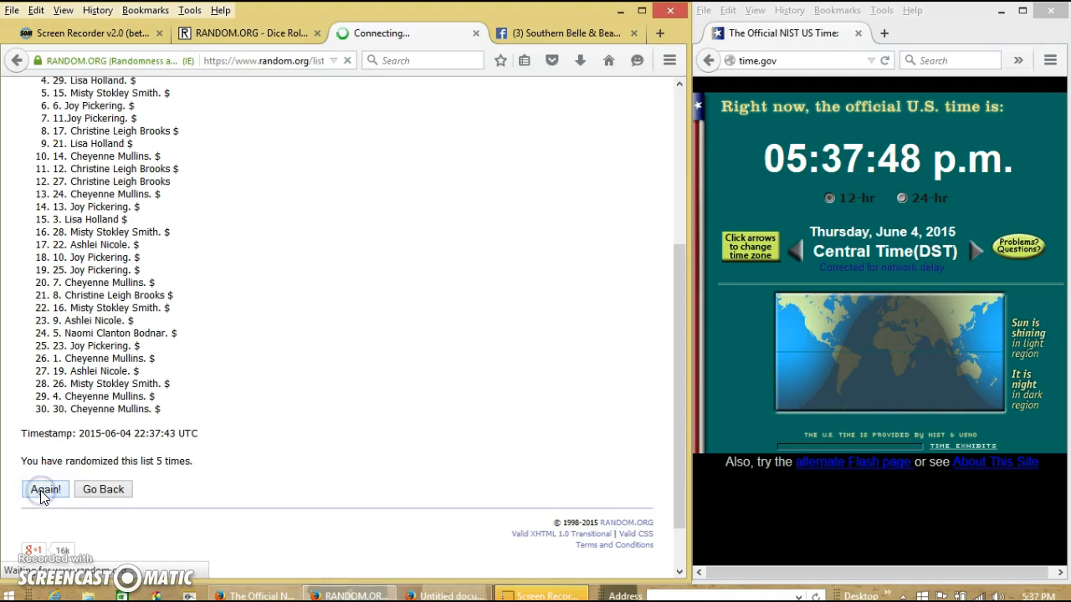
click(45, 489)
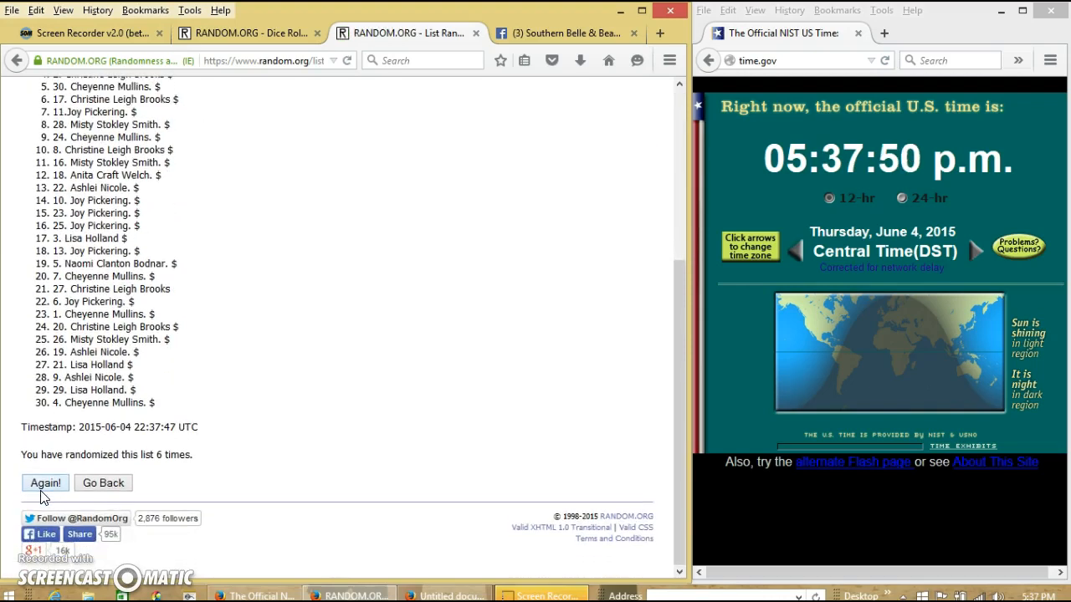
click(45, 482)
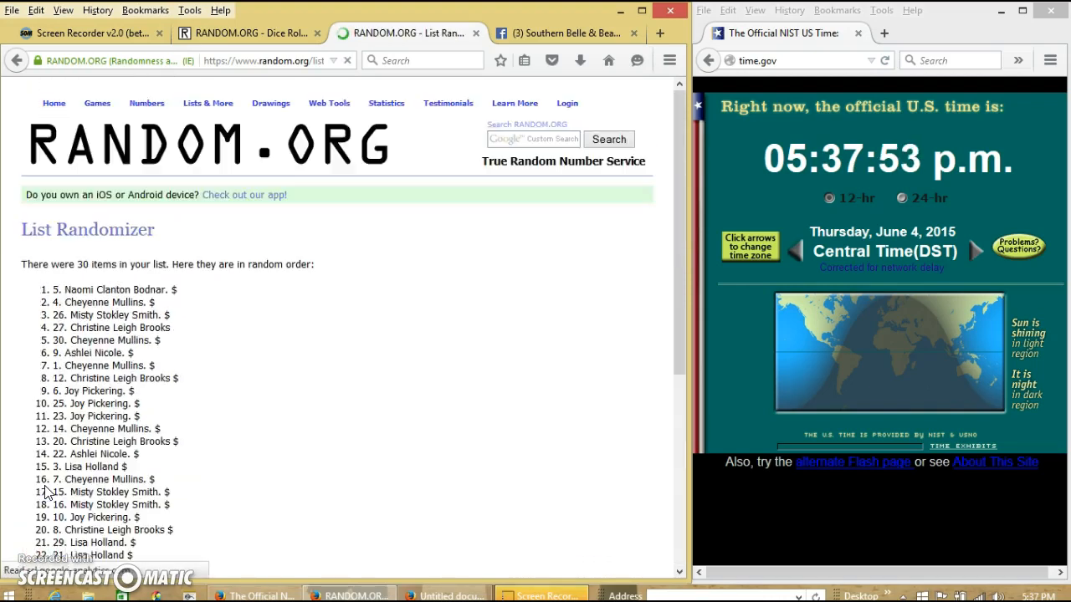
scroll(down, 3)
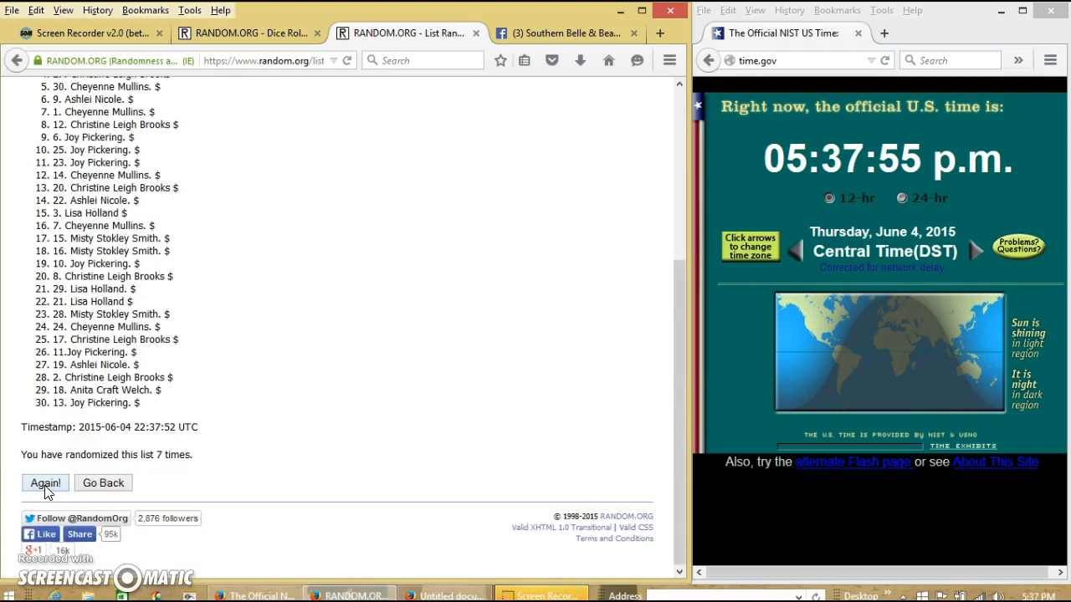
click(45, 482)
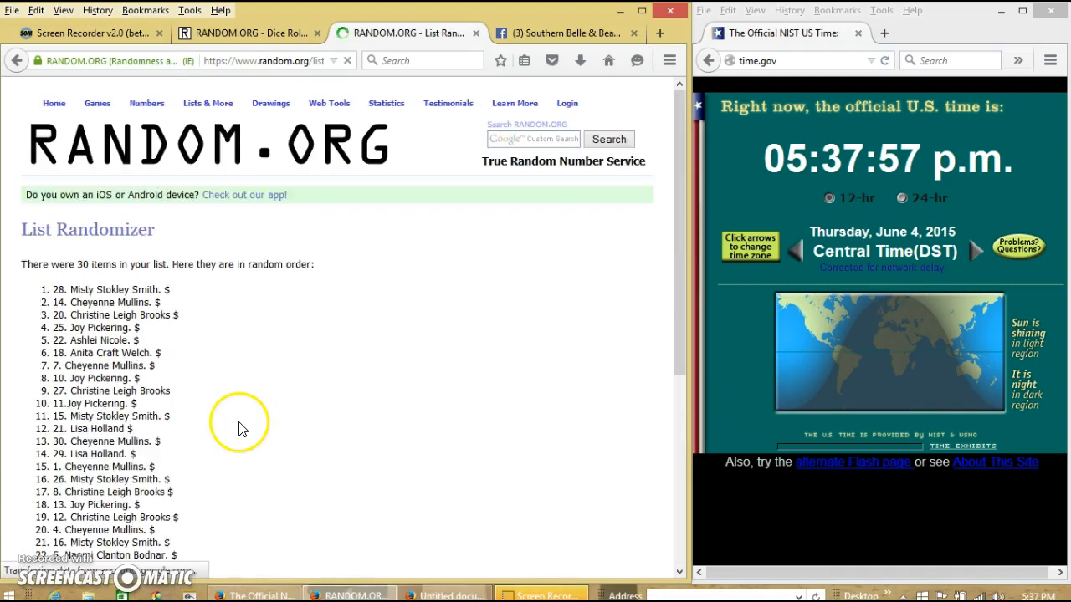
scroll(down, 3)
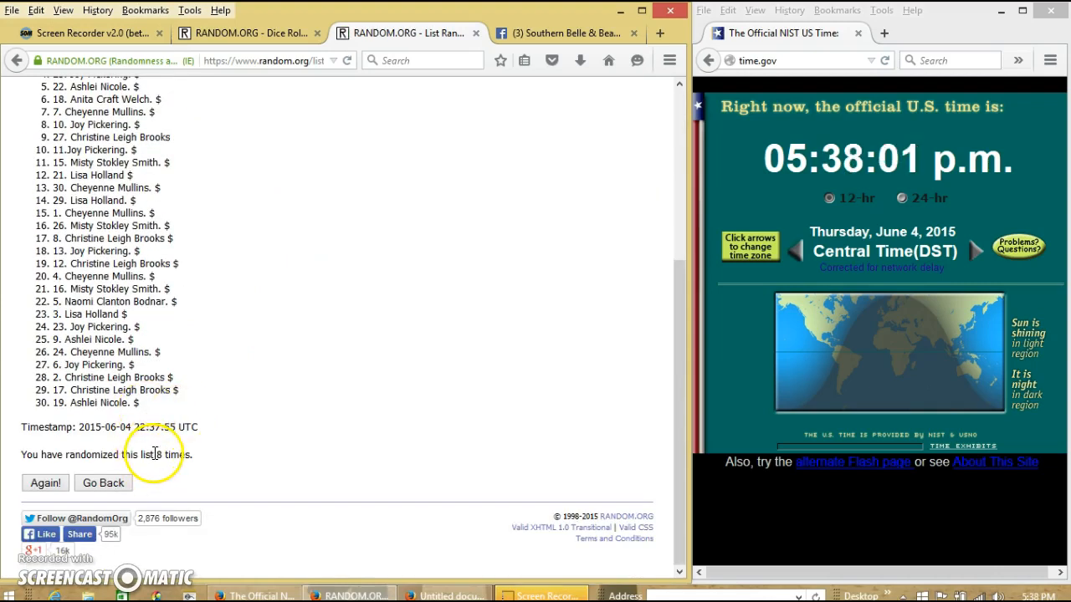
mouse_move(230, 137)
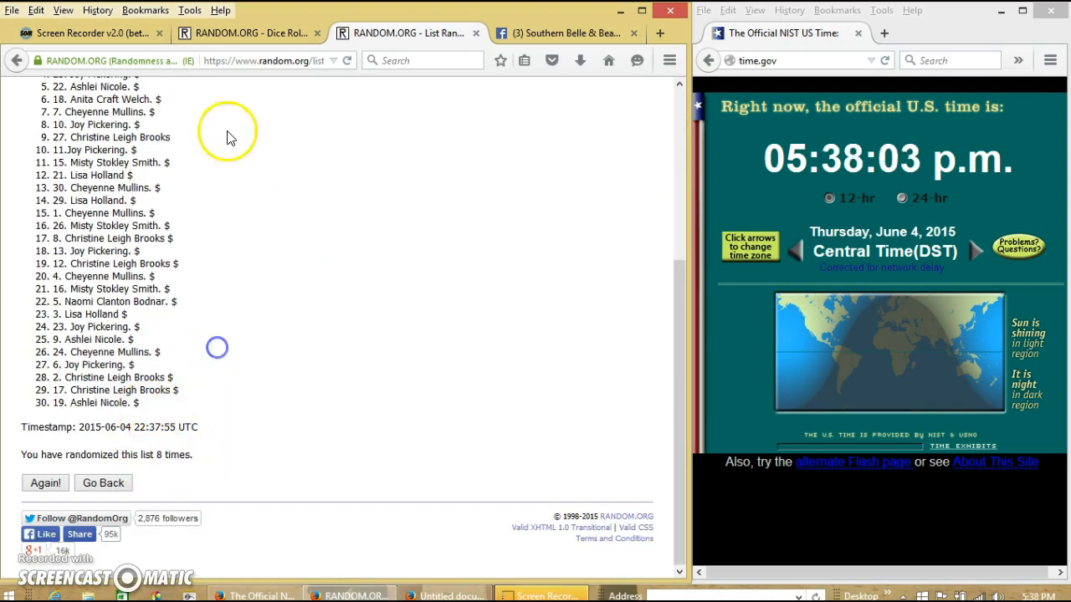
click(244, 33)
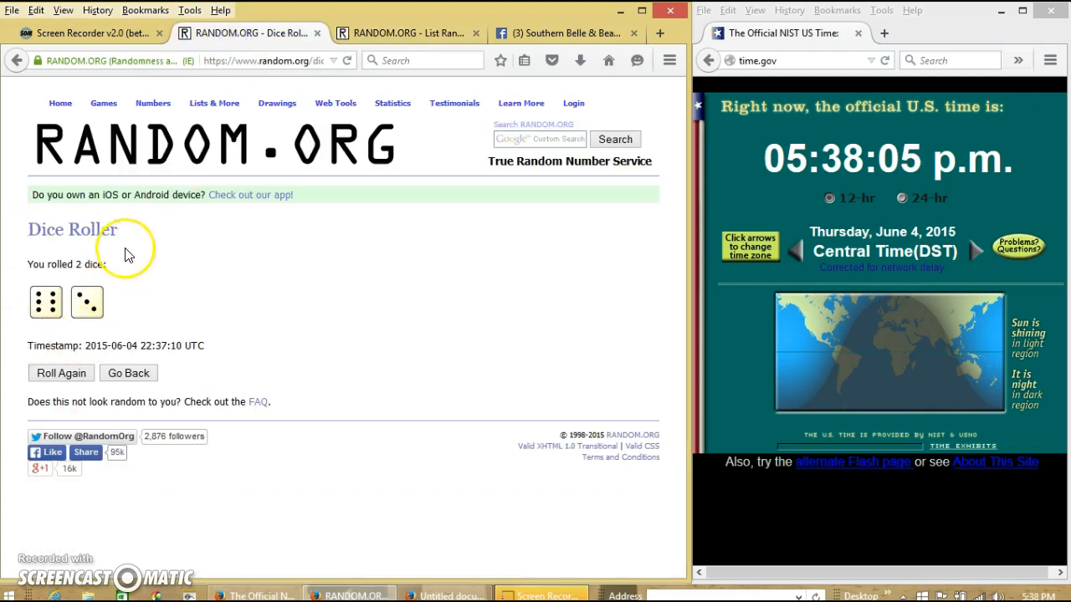
click(404, 34)
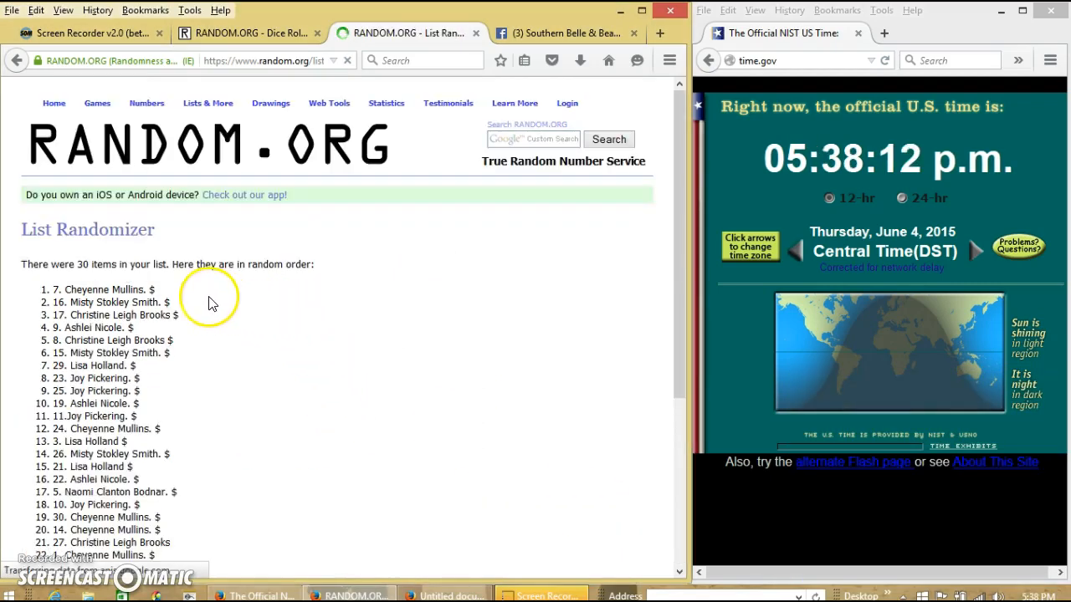
mouse_move(154, 293)
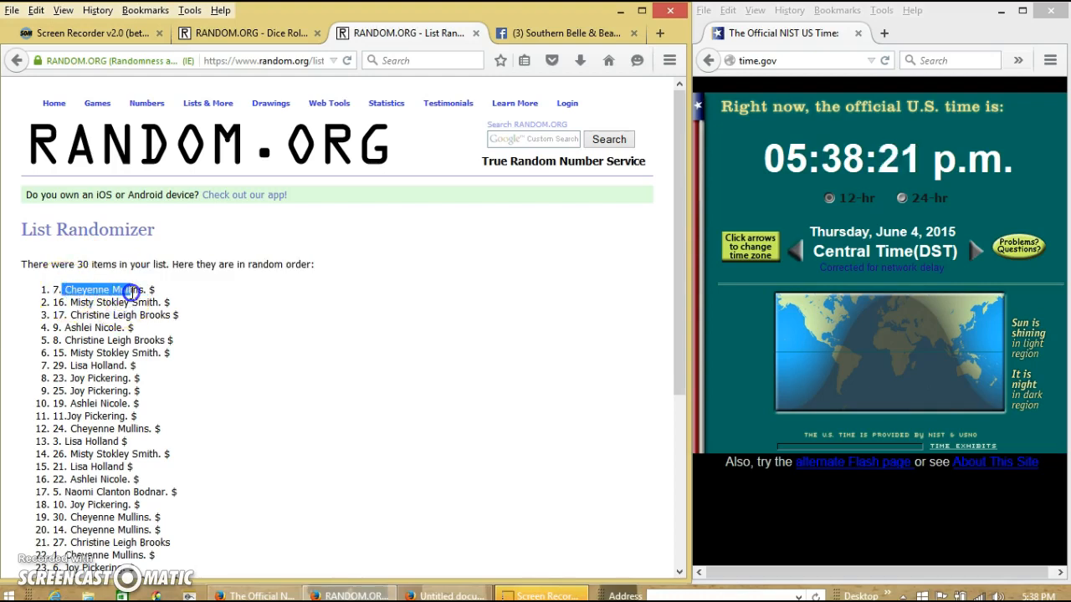
scroll(down, 3)
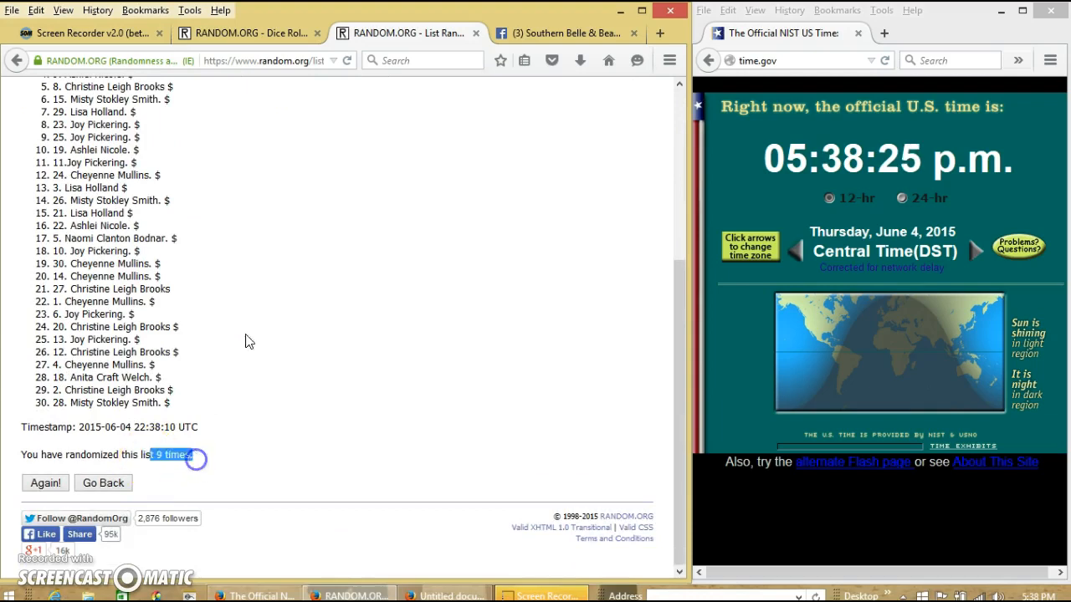
click(243, 34)
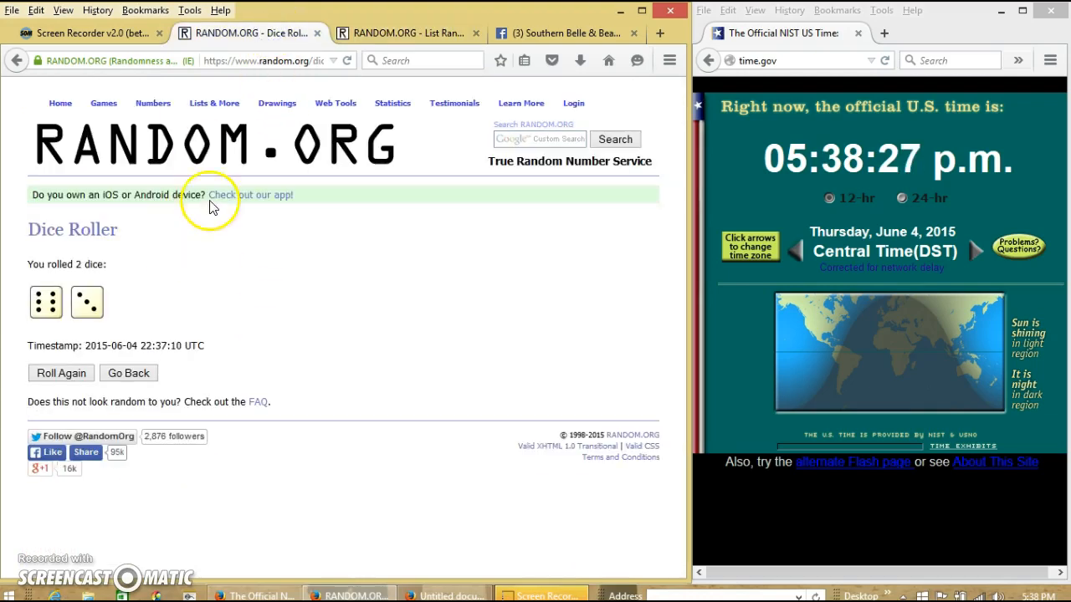
click(561, 34)
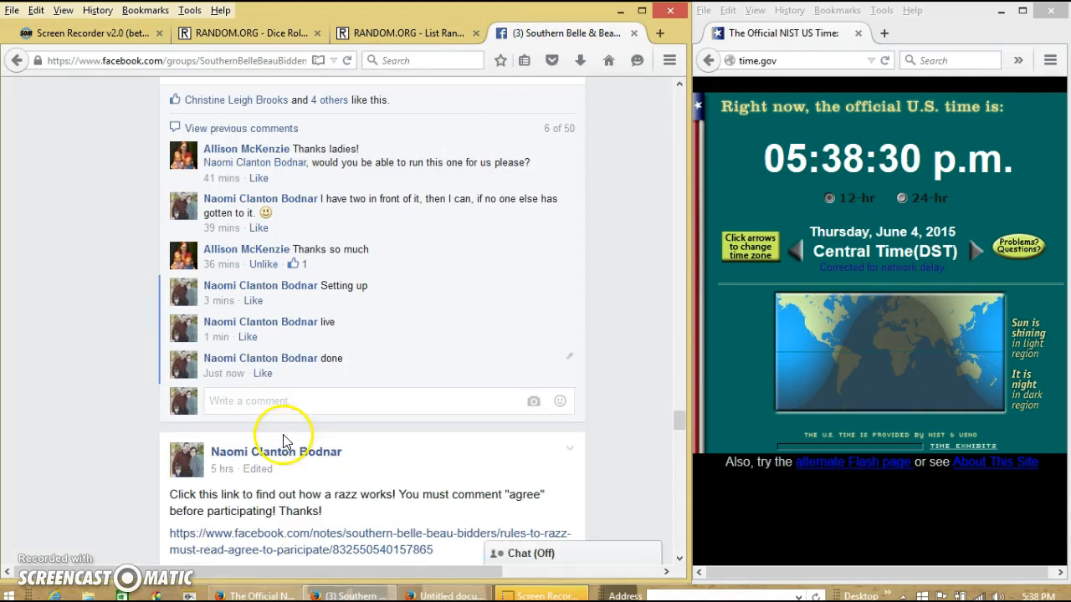
mouse_move(224, 373)
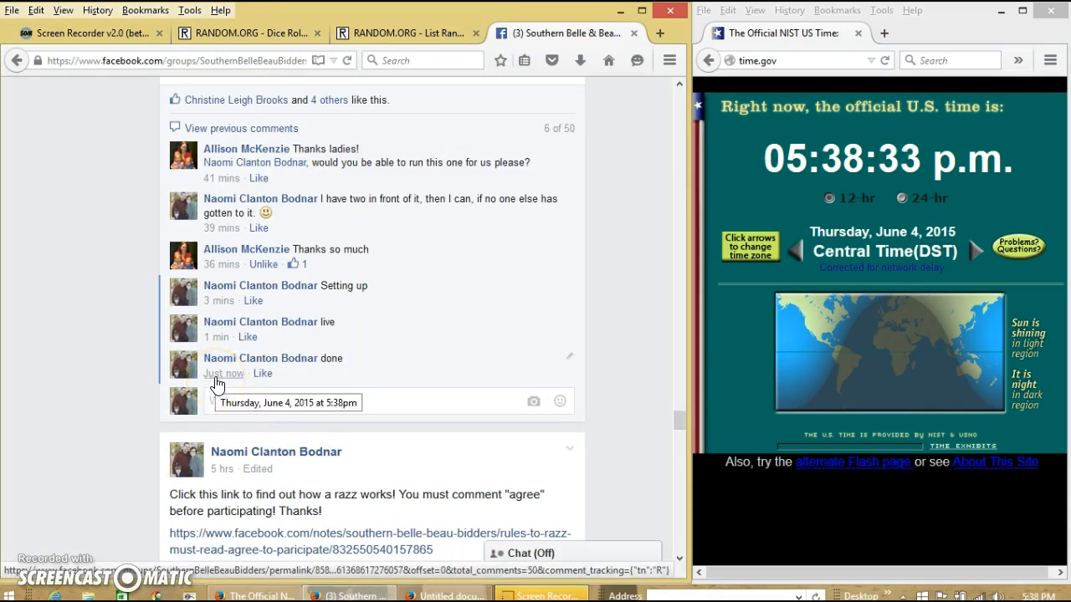
Show the system date and time panel beside the 'done' comment.
click(1055, 596)
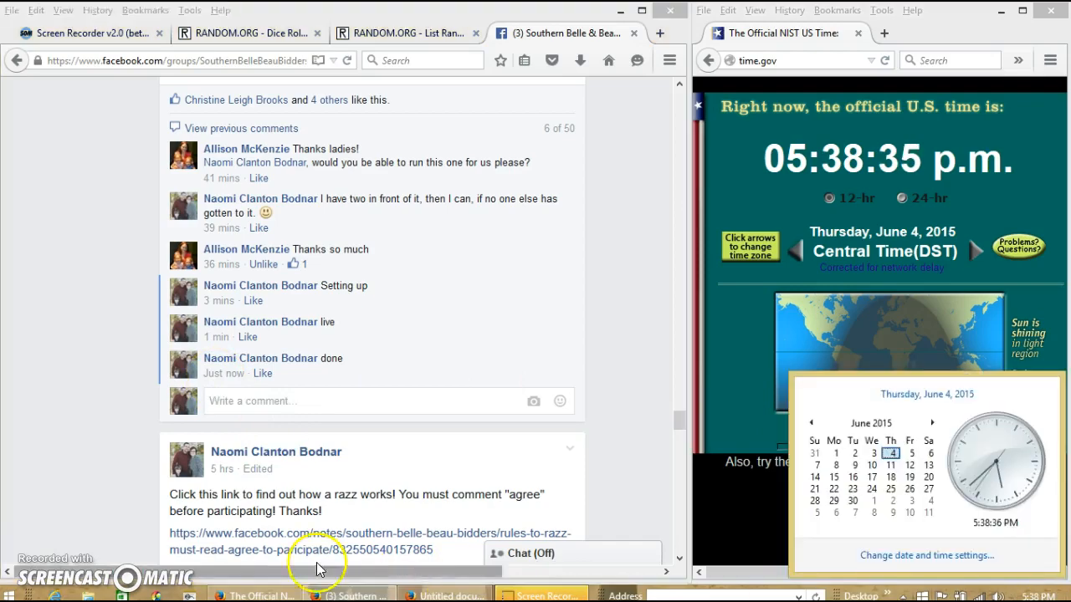